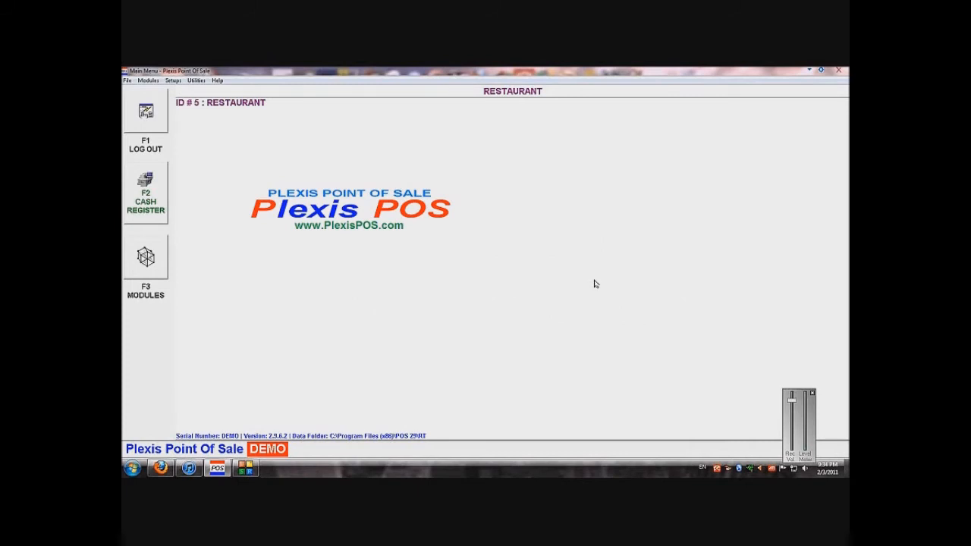
mouse_move(473, 167)
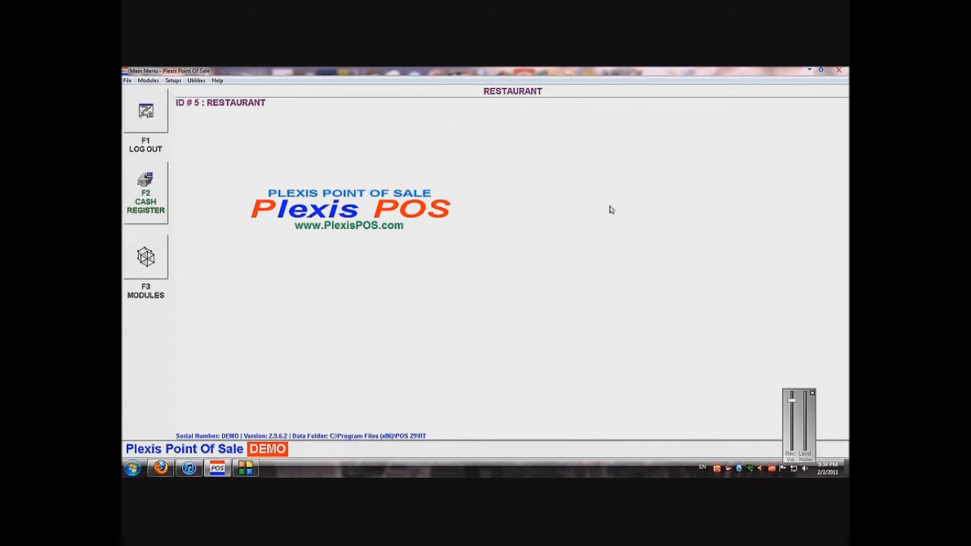
mouse_move(468, 178)
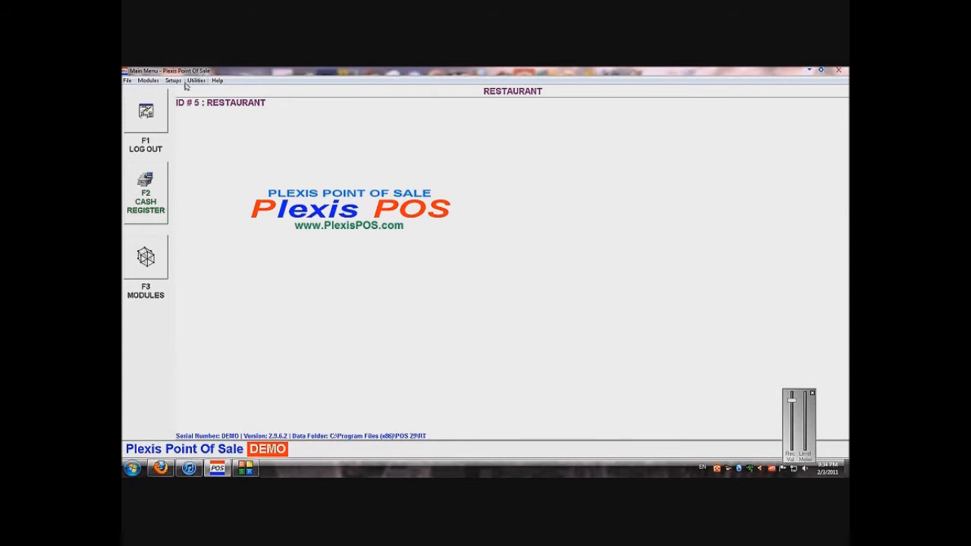
mouse_move(297, 154)
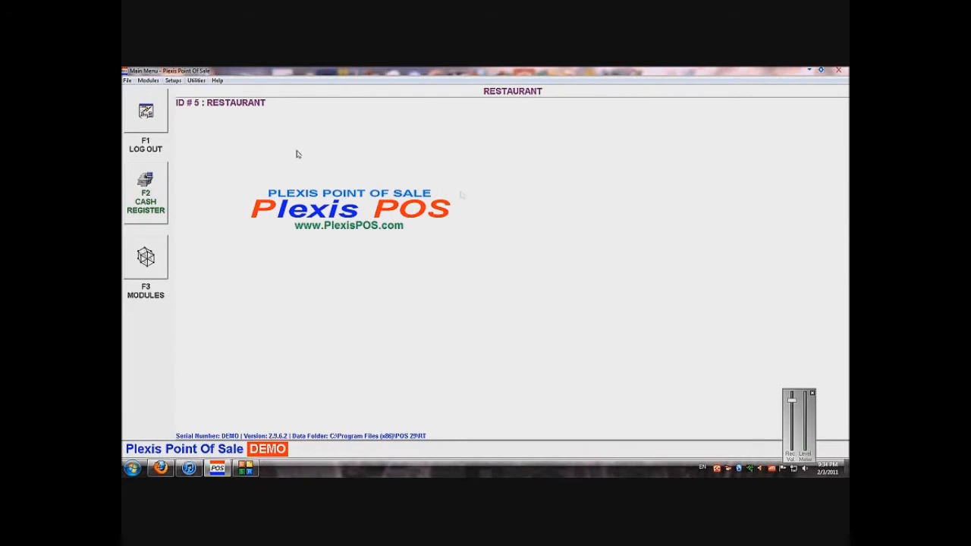
- Show the Utilities > Diagnostics device submenu listing printers, cash drawer and scale
left_click(196, 81)
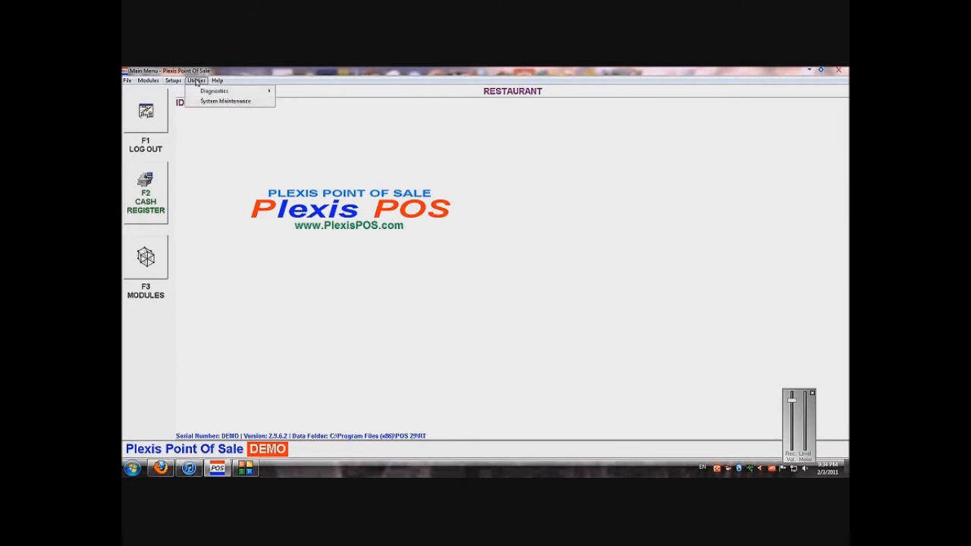
left_click(214, 90)
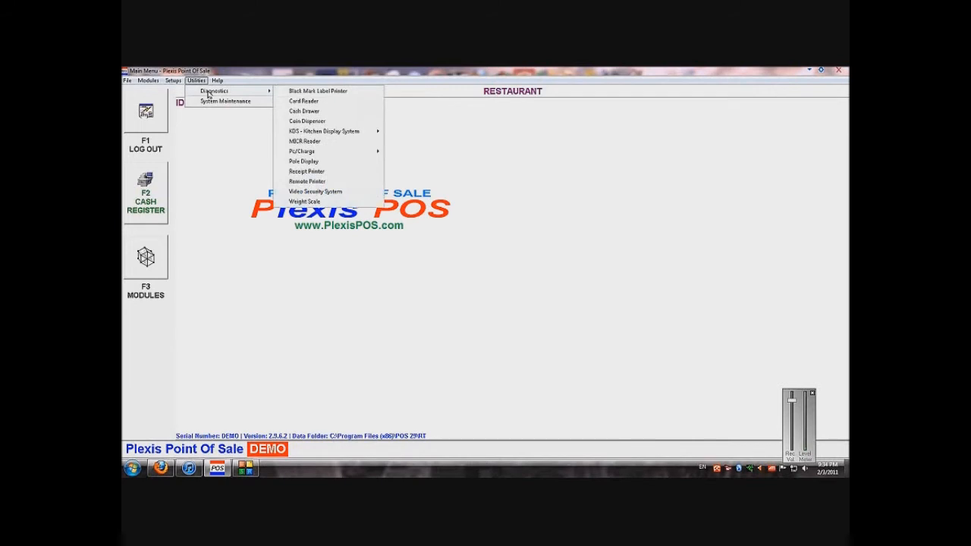
mouse_move(321, 151)
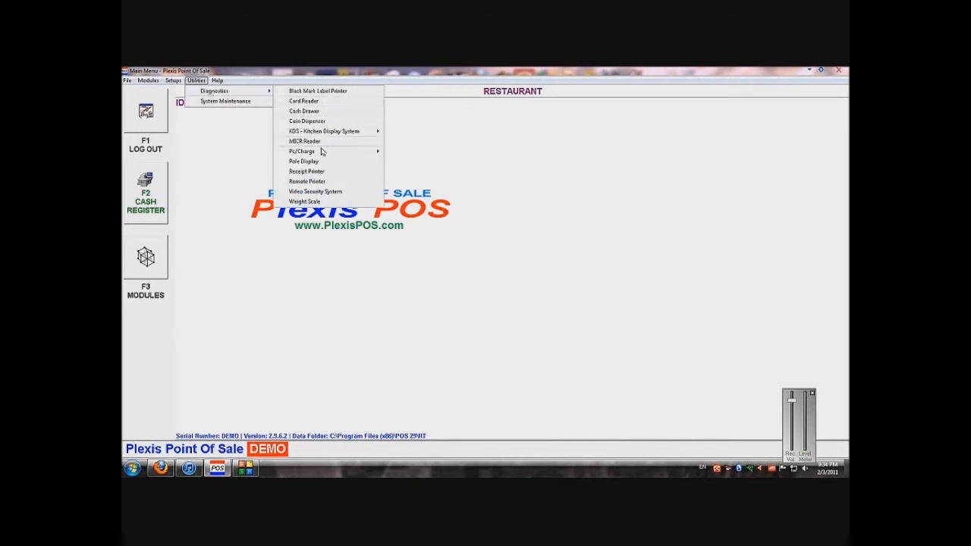
- Select Epson TM-88IV as the receipt printer name in the Receipt Printer test
left_click(306, 171)
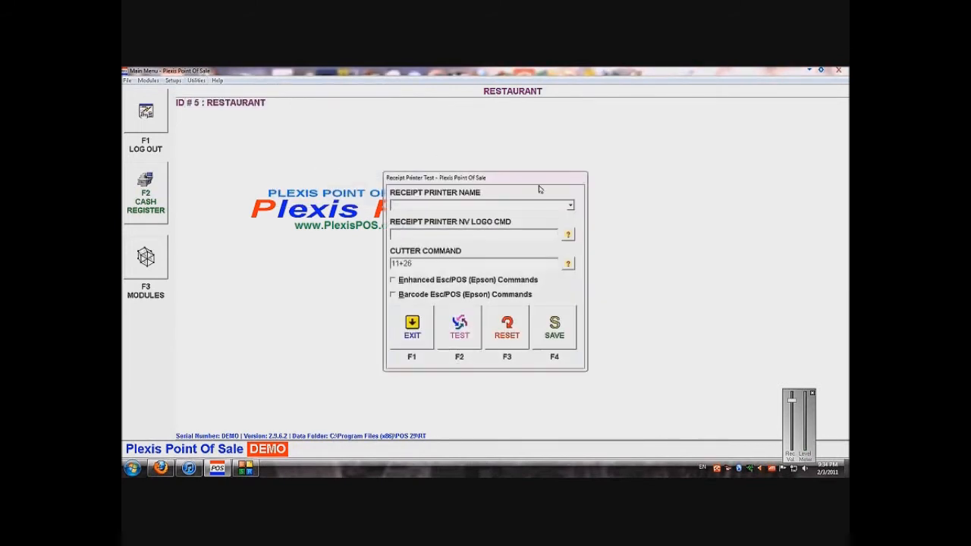
left_click(570, 205)
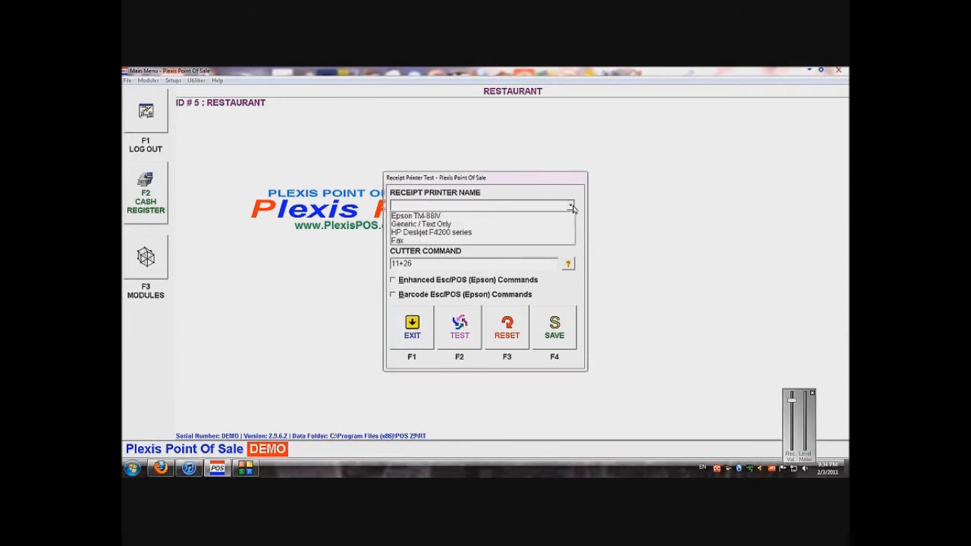
left_click(415, 216)
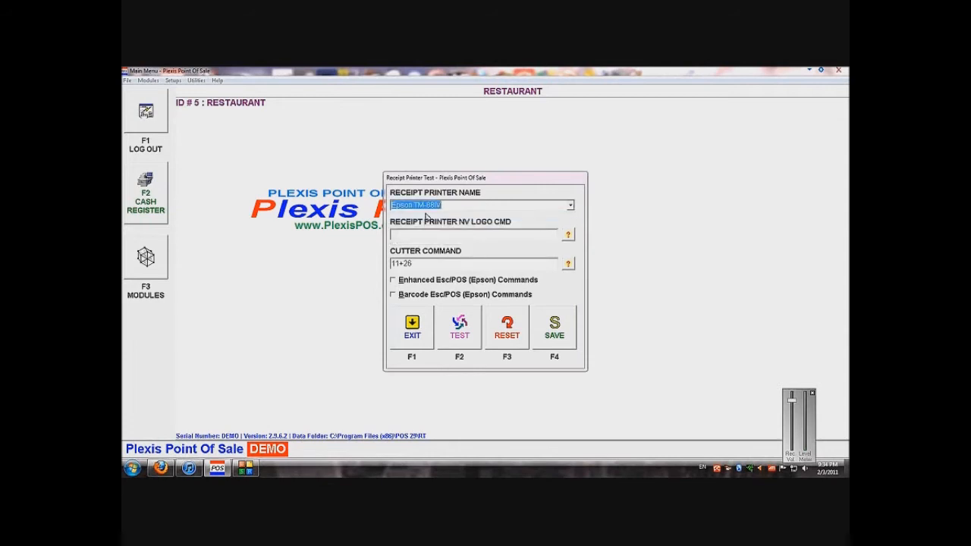
mouse_move(492, 193)
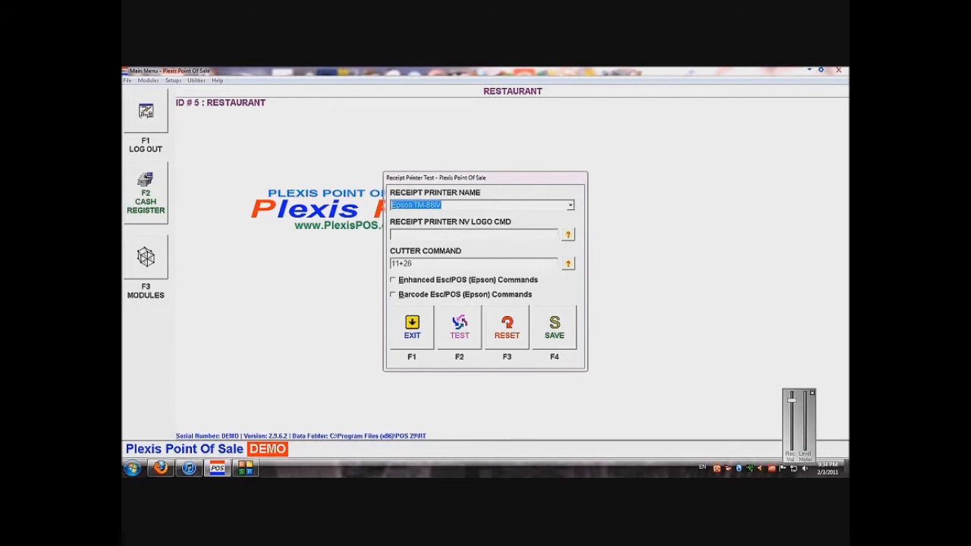
mouse_move(548, 244)
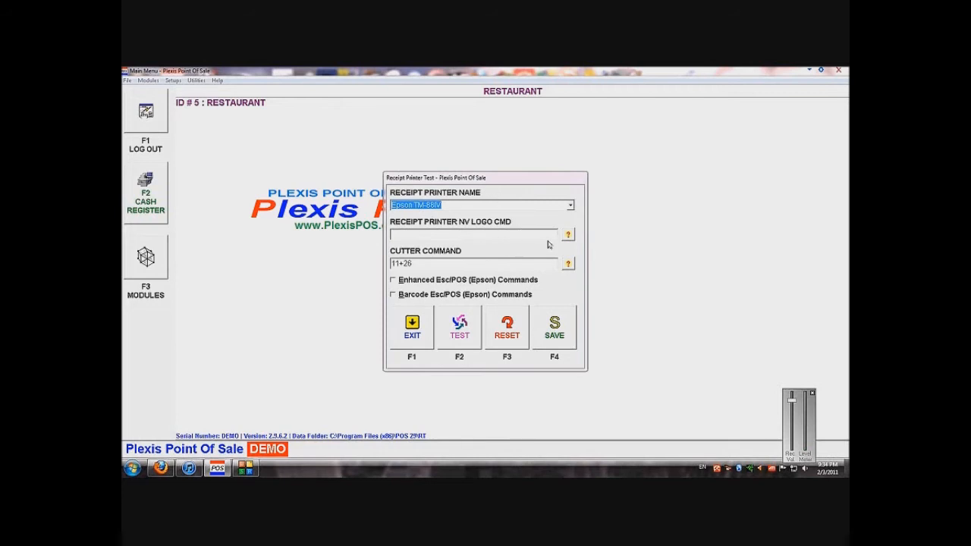
left_click(567, 263)
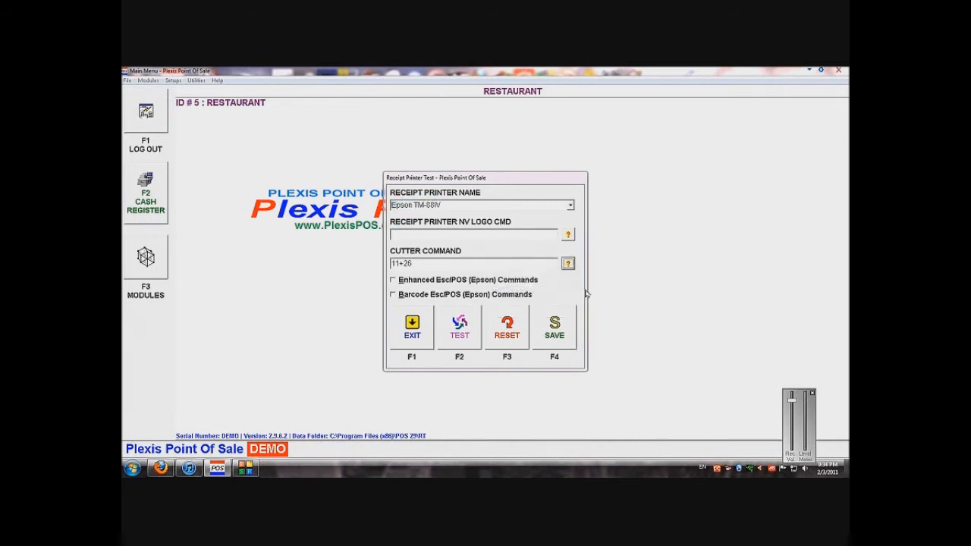
mouse_move(543, 229)
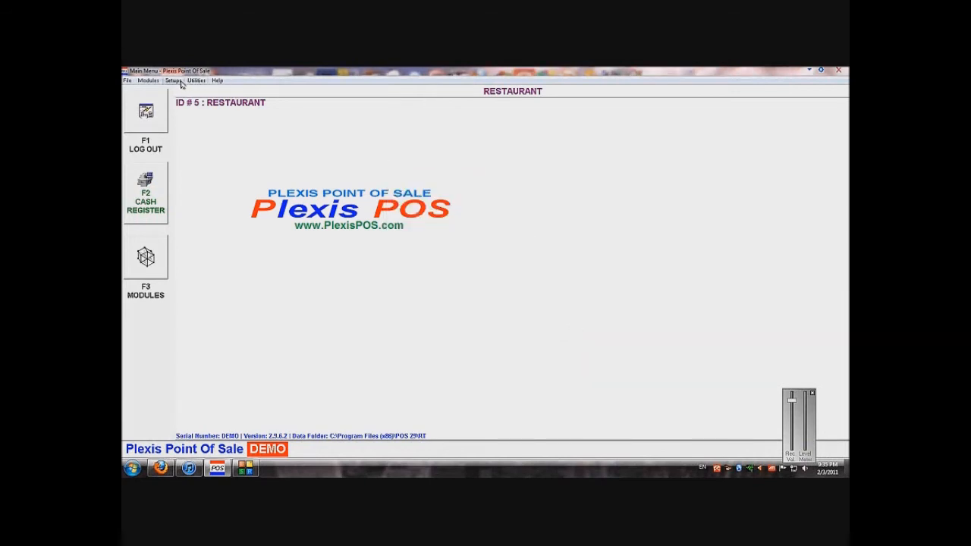
- Glance at the Setups menu, then switch to Utilities > Diagnostics
left_click(174, 80)
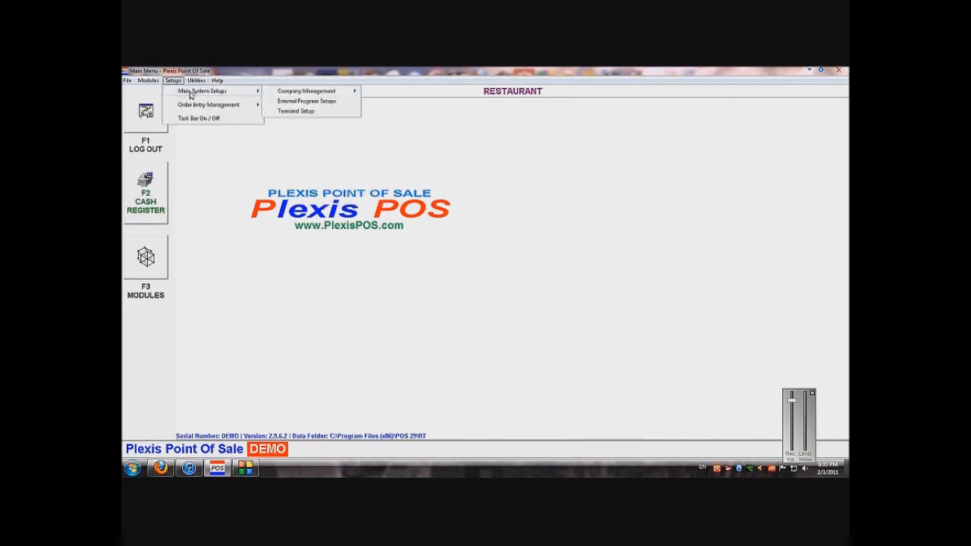
left_click(196, 80)
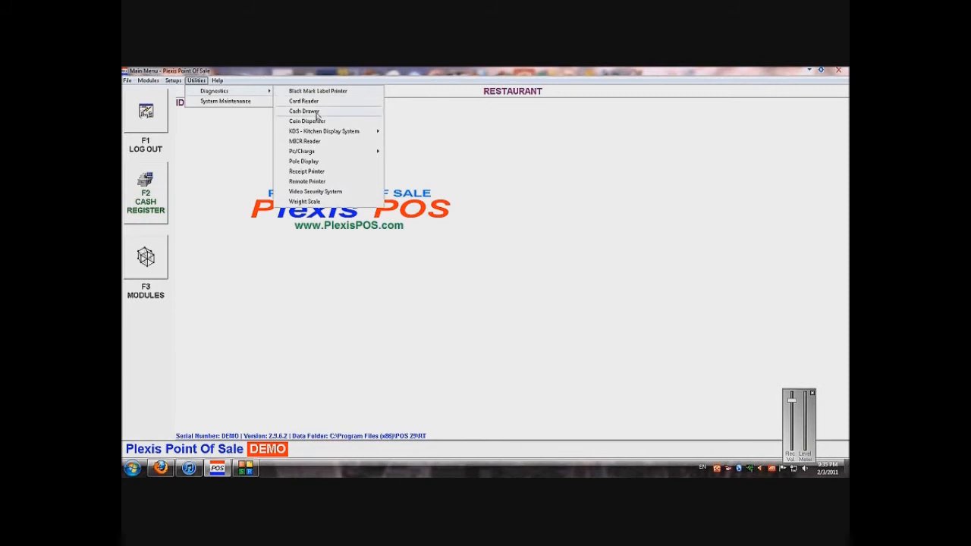
- Save the Epson TM-88IV cash drawer with open command 27+112+0+25+250, then reopen Diagnostics
left_click(304, 111)
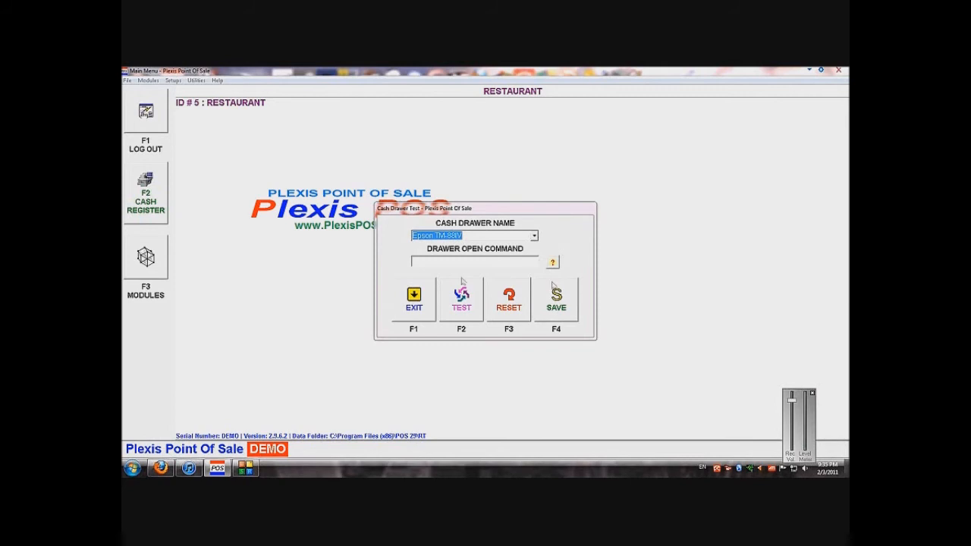
left_click(553, 263)
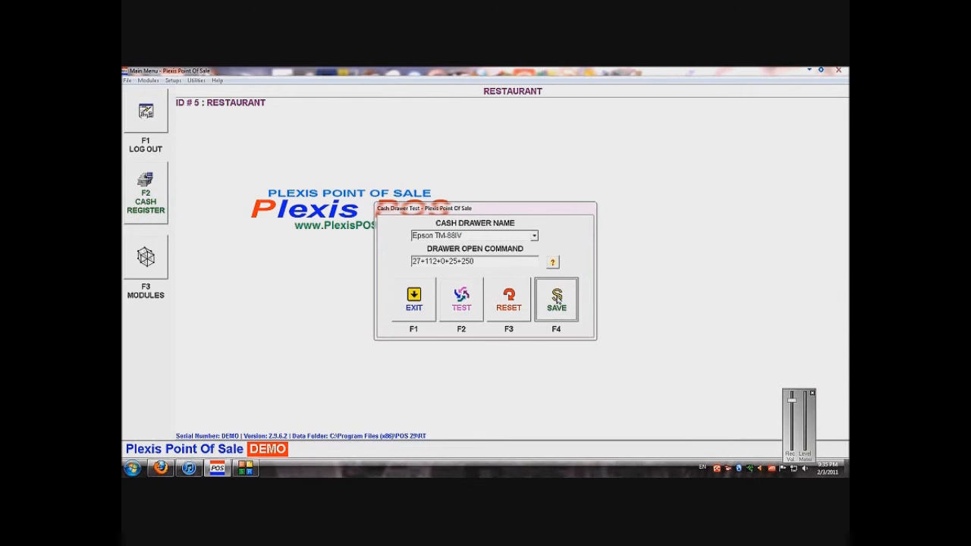
left_click(414, 296)
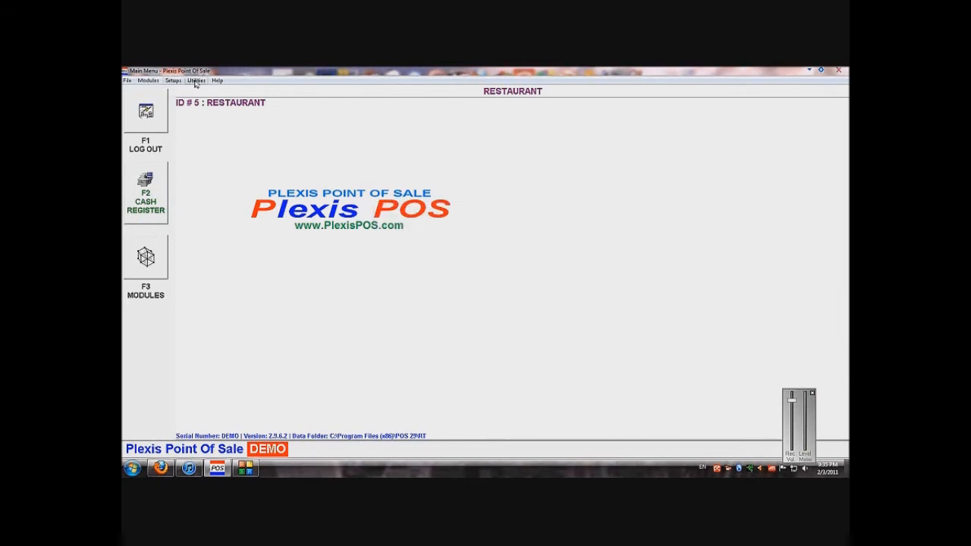
left_click(196, 81)
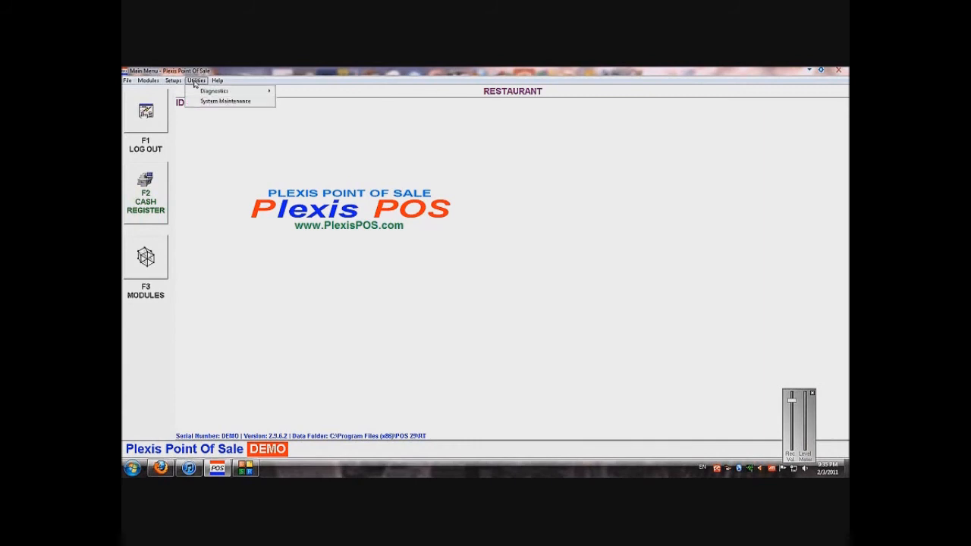
left_click(213, 91)
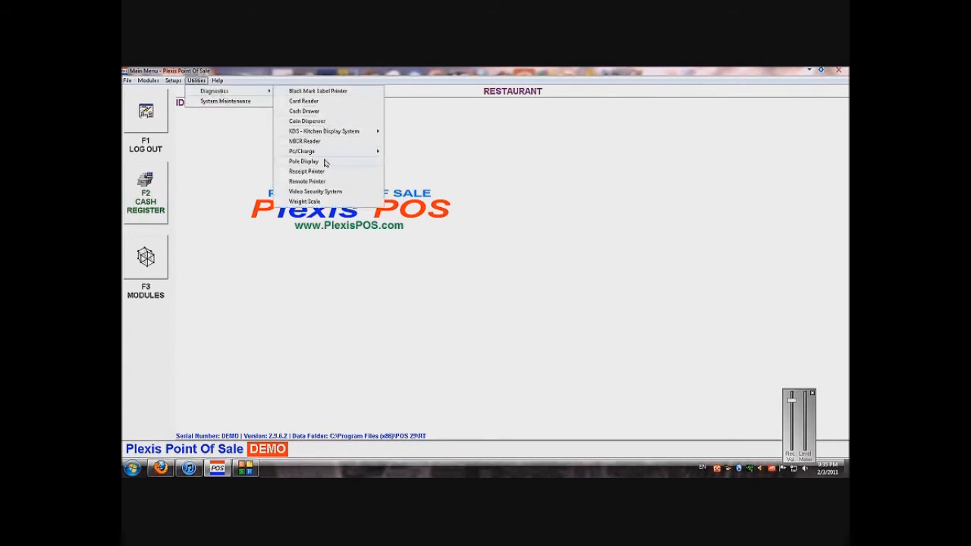
- Change the pole display port name to Generic / Text Only, keeping model Ultimate
left_click(303, 161)
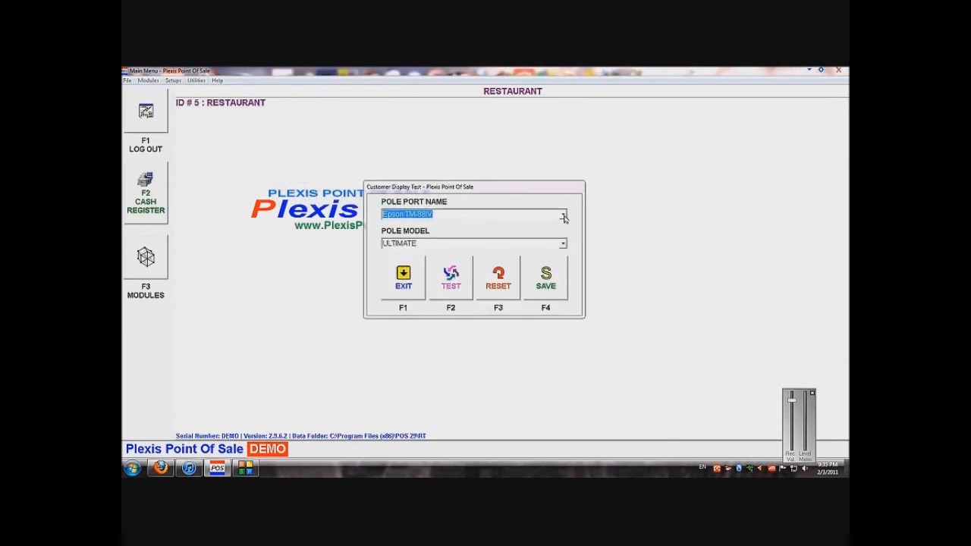
left_click(562, 213)
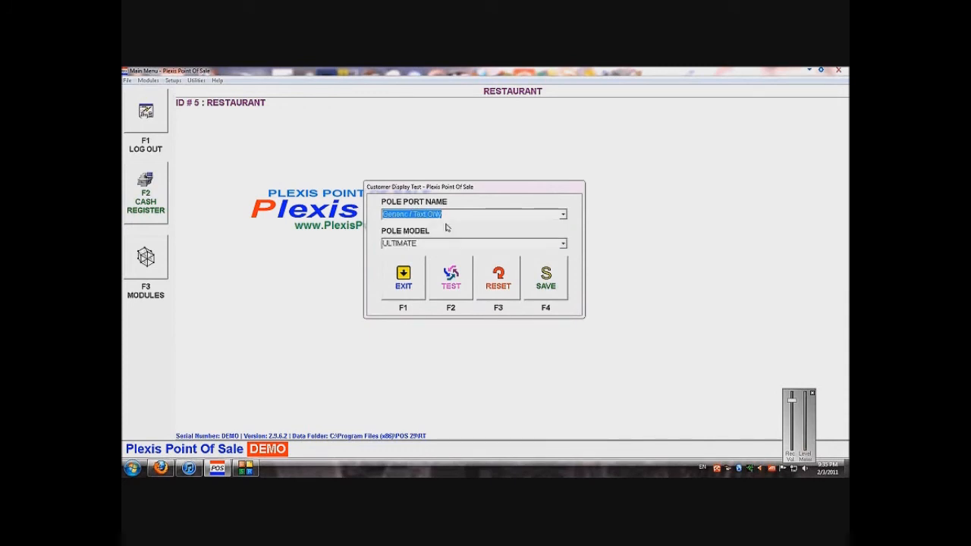
mouse_move(565, 248)
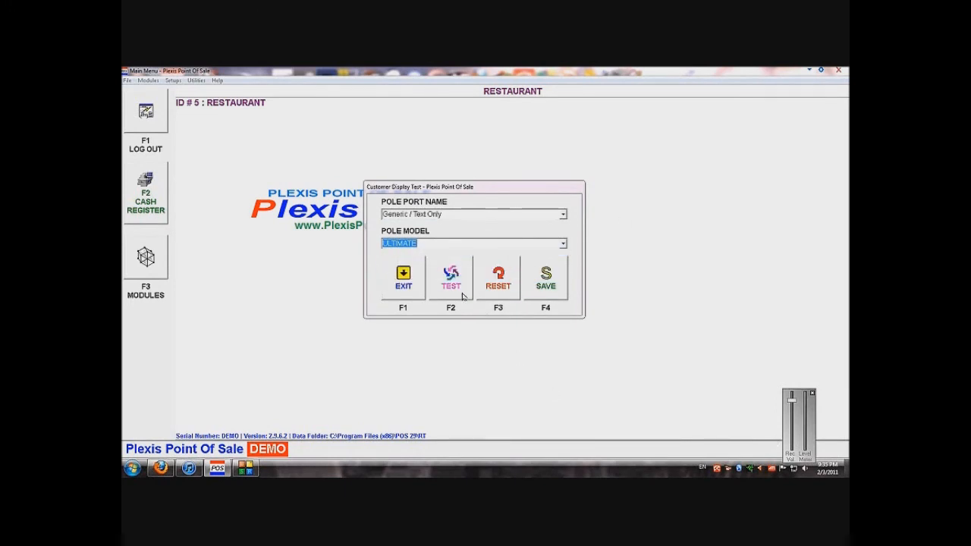
mouse_move(469, 279)
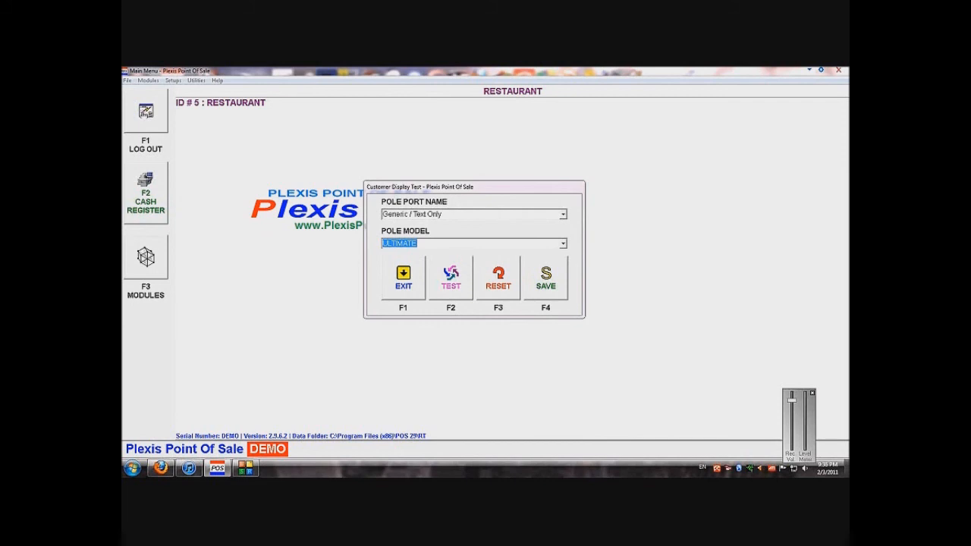
mouse_move(727, 466)
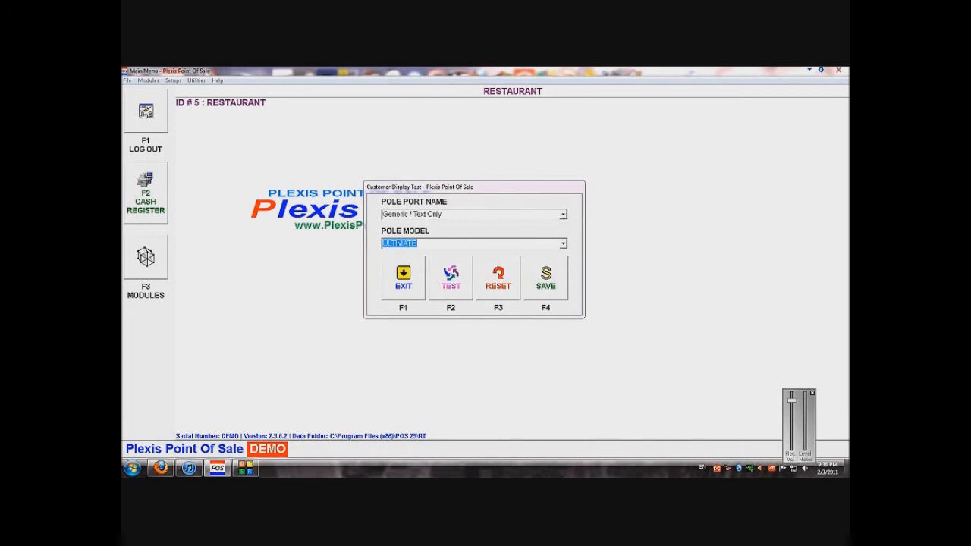
mouse_move(548, 306)
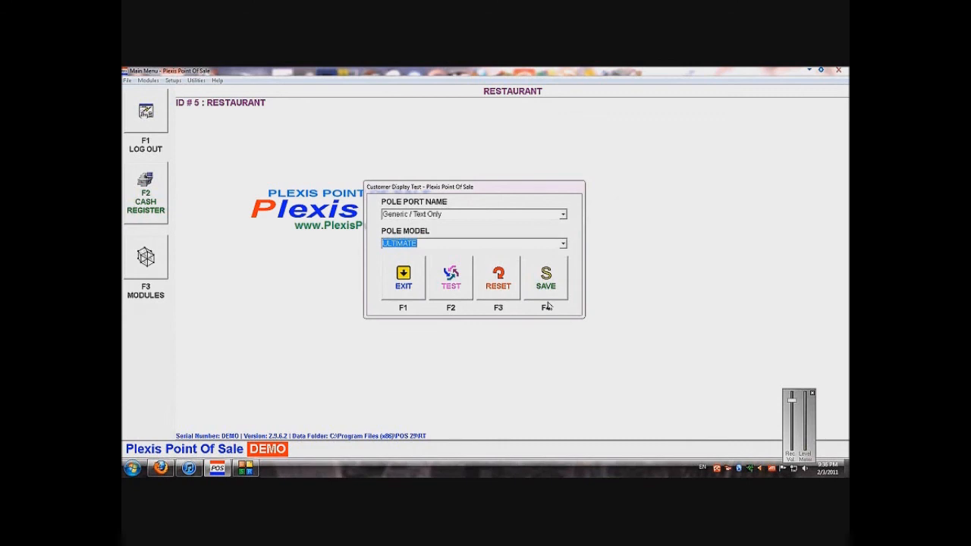